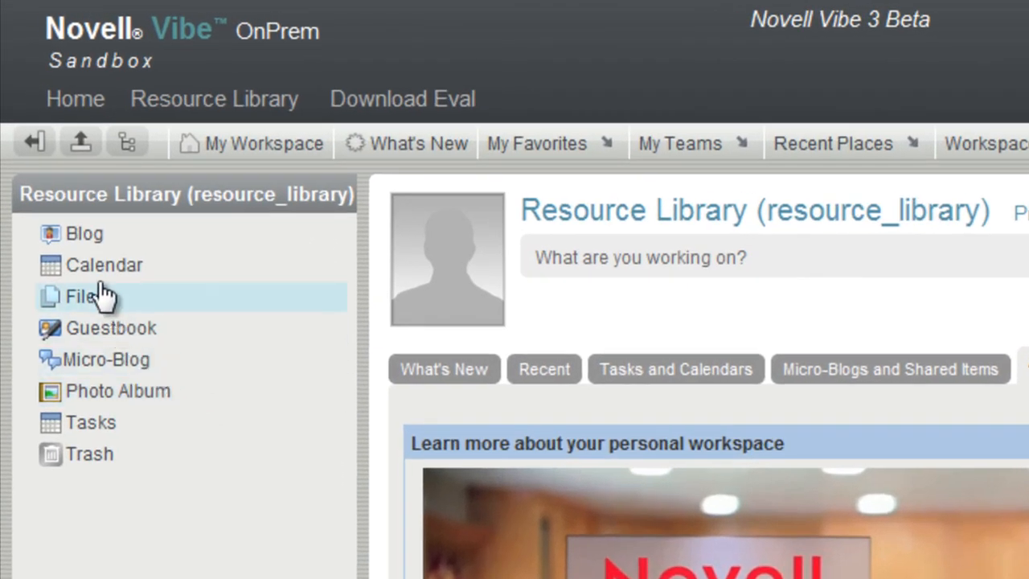
mouse_move(103, 264)
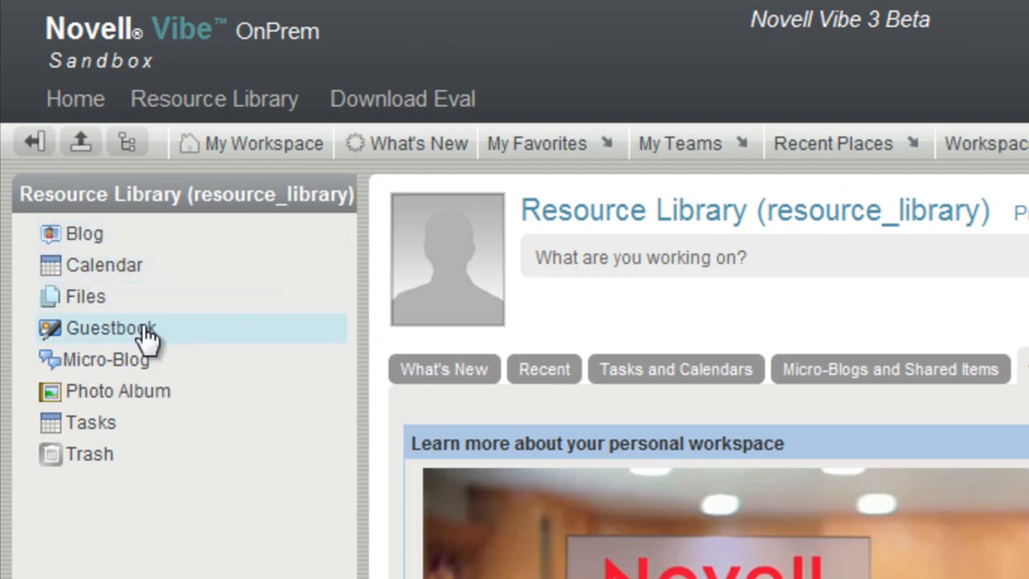
mouse_move(90, 422)
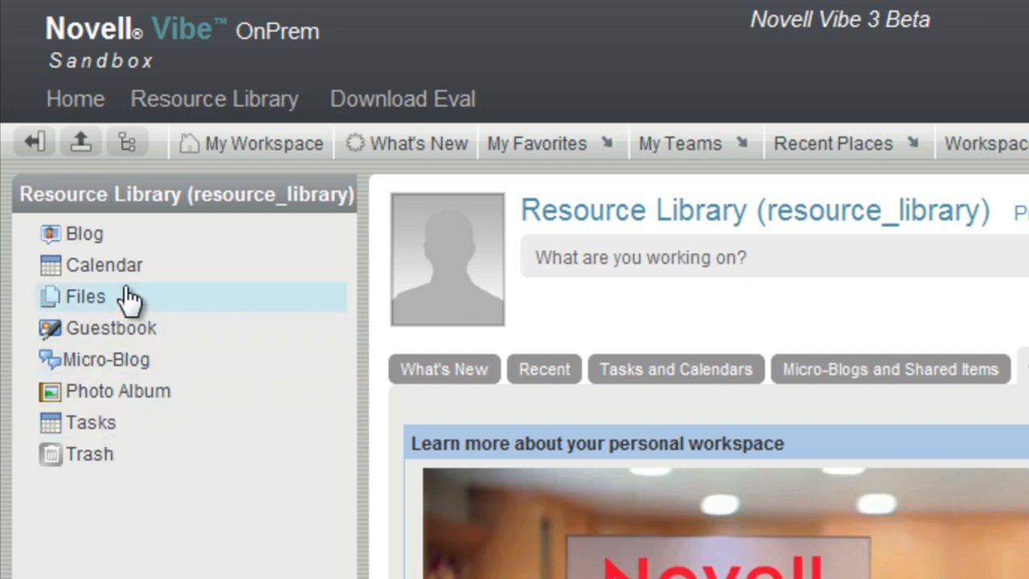
mouse_move(90, 422)
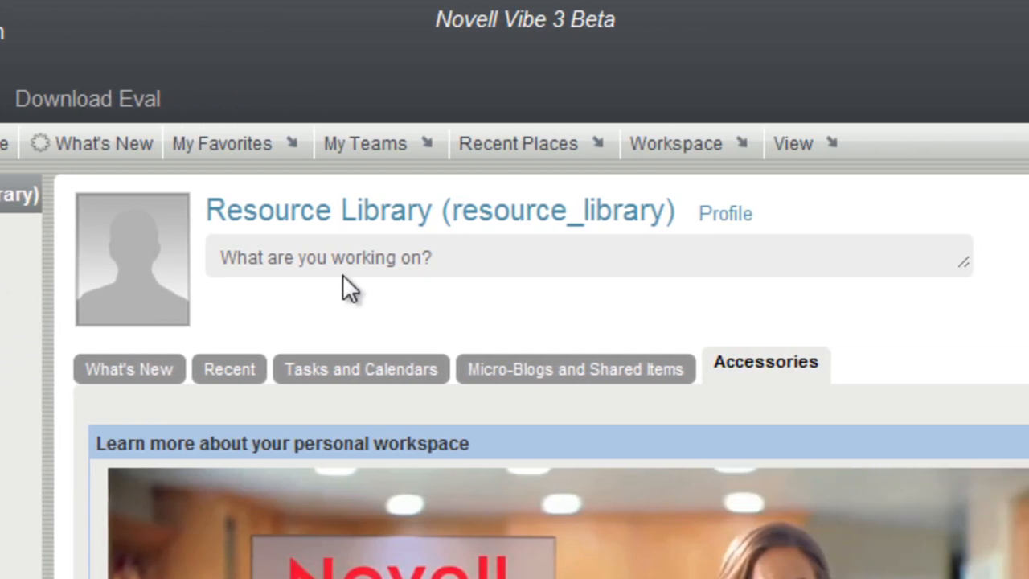
Share the status "Check out Novell Vibe at novell.com/vibe" on the workspace micro-blog.
click(346, 257)
text(Check out)
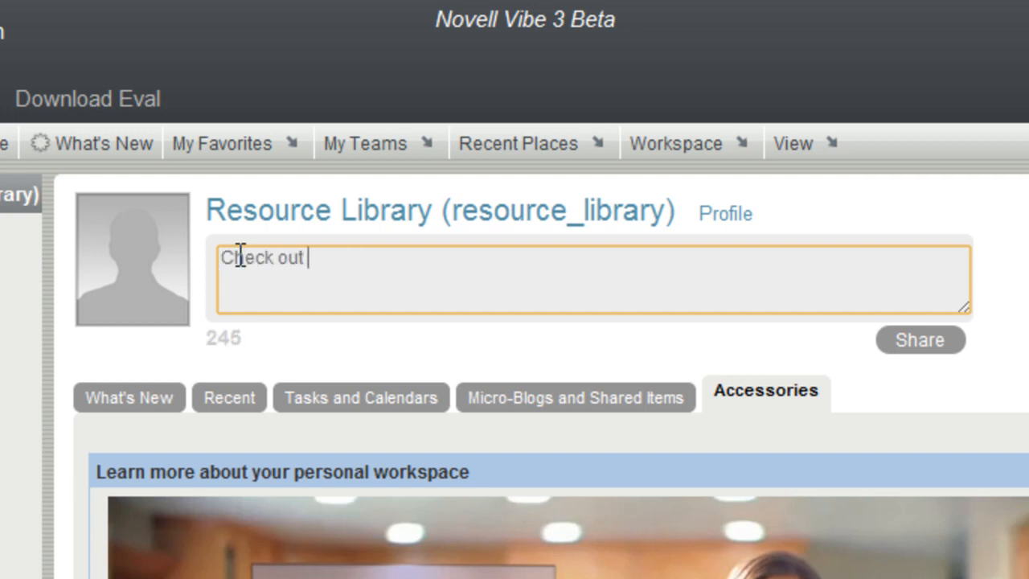
text(Novell Vibe at)
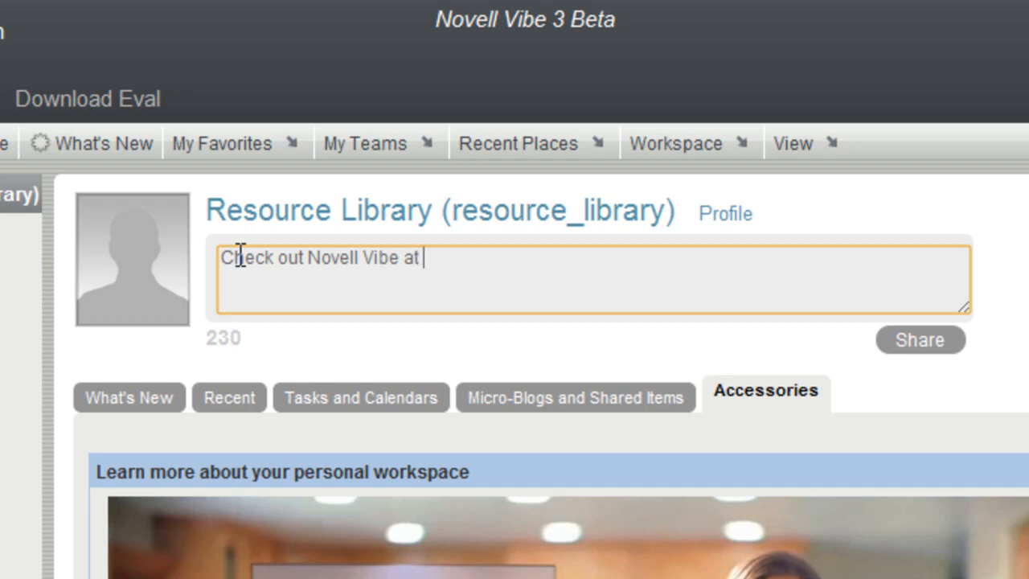
text(novell)
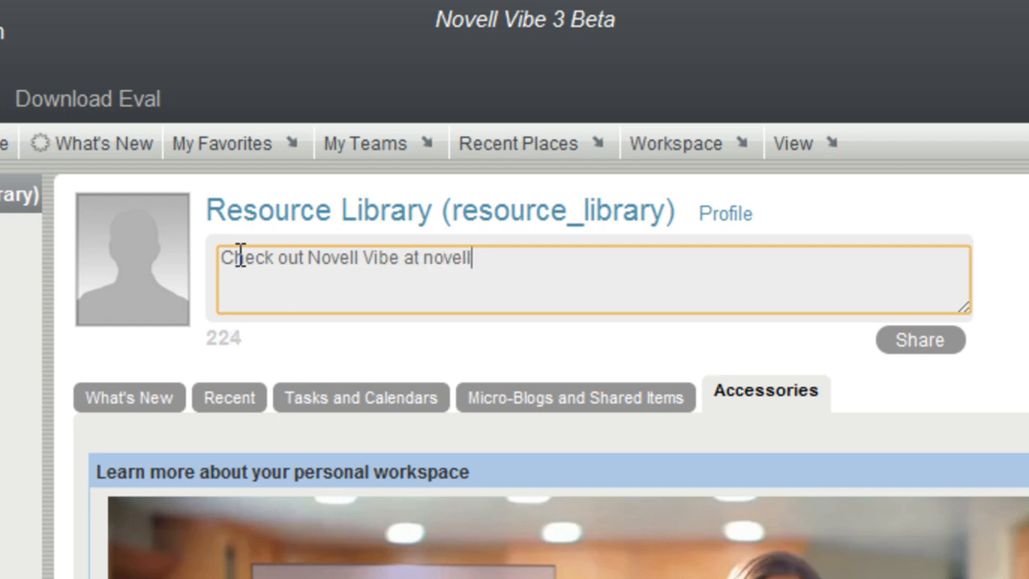
text(.com)
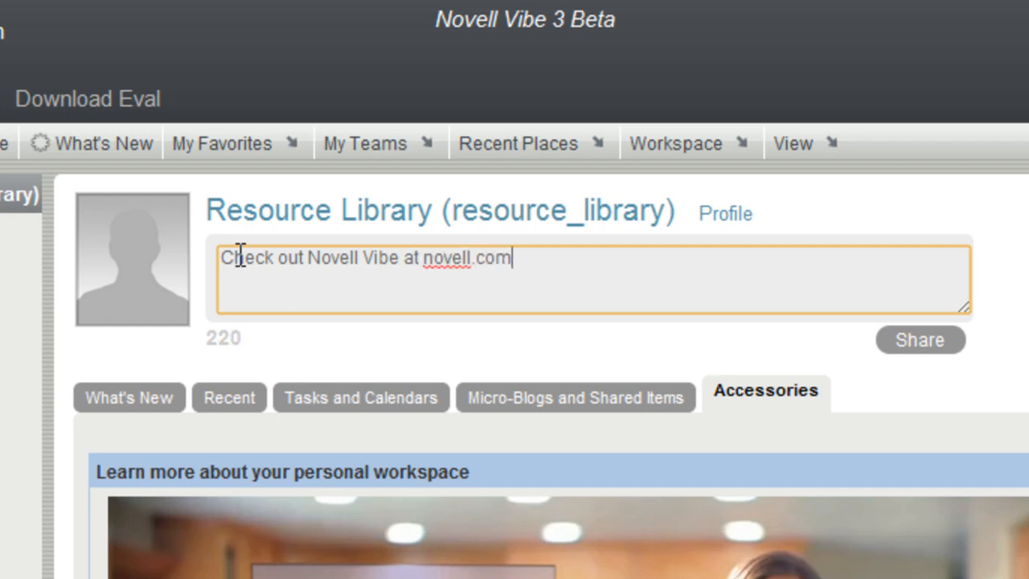
text(/vibe)
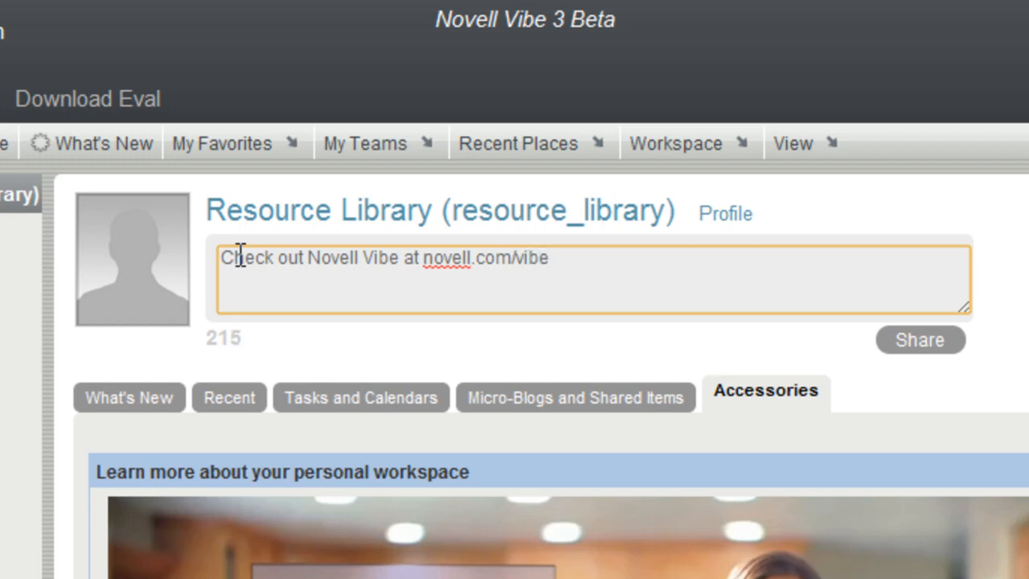
click(919, 339)
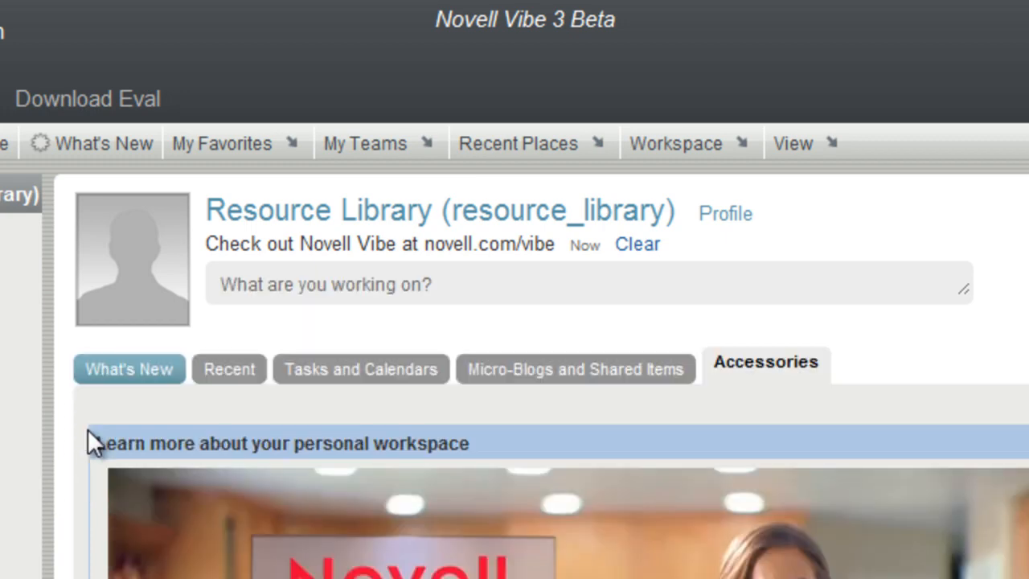
View the Recent tab's posts and visits, then the Accessories tab of the workspace.
click(229, 369)
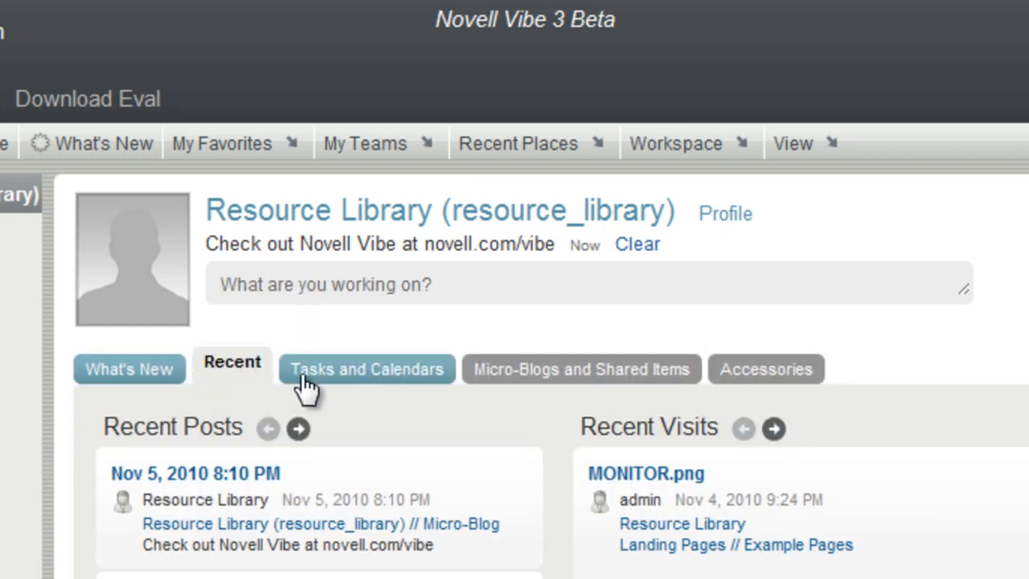
mouse_move(659, 378)
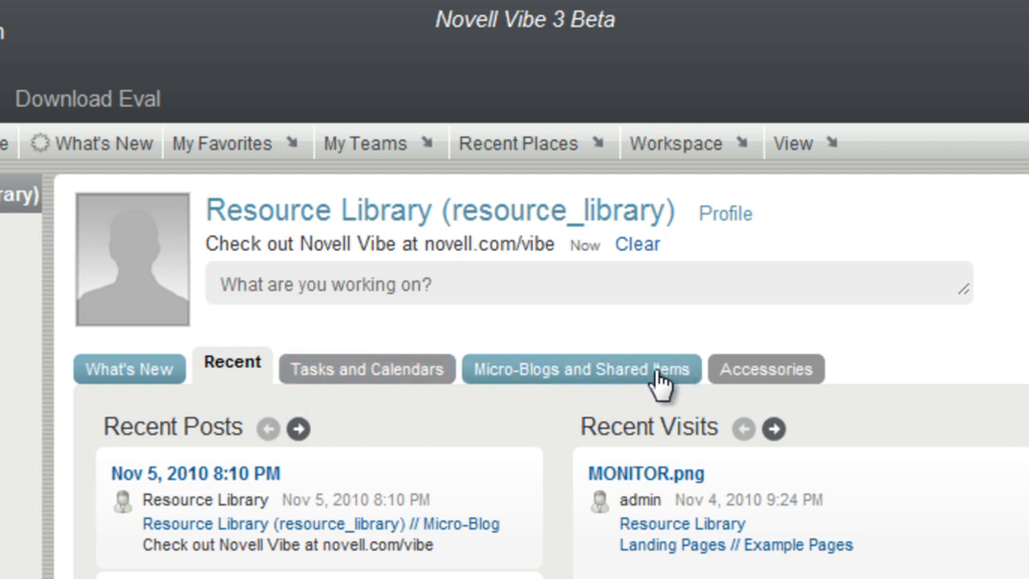
mouse_move(765, 369)
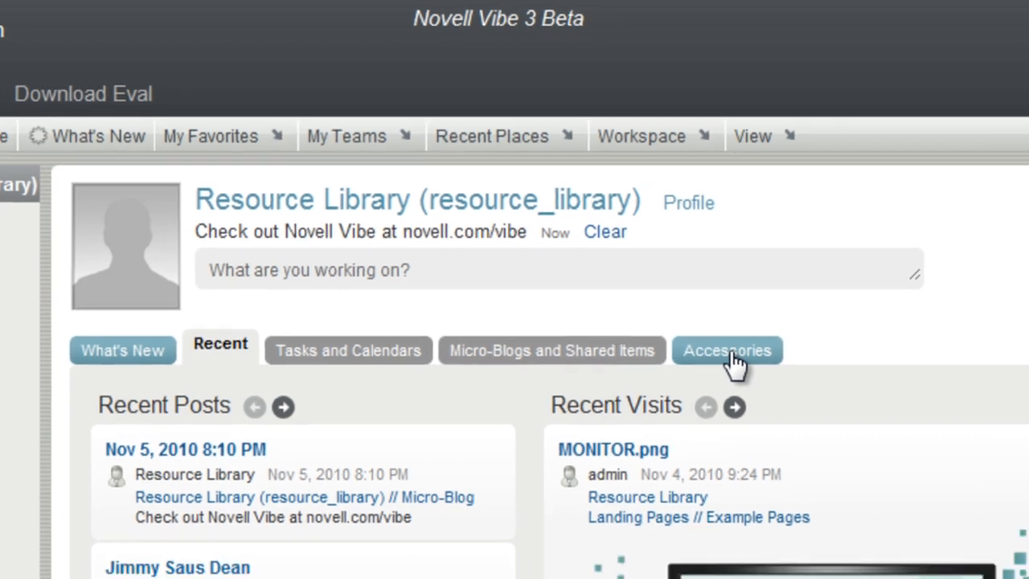
click(727, 350)
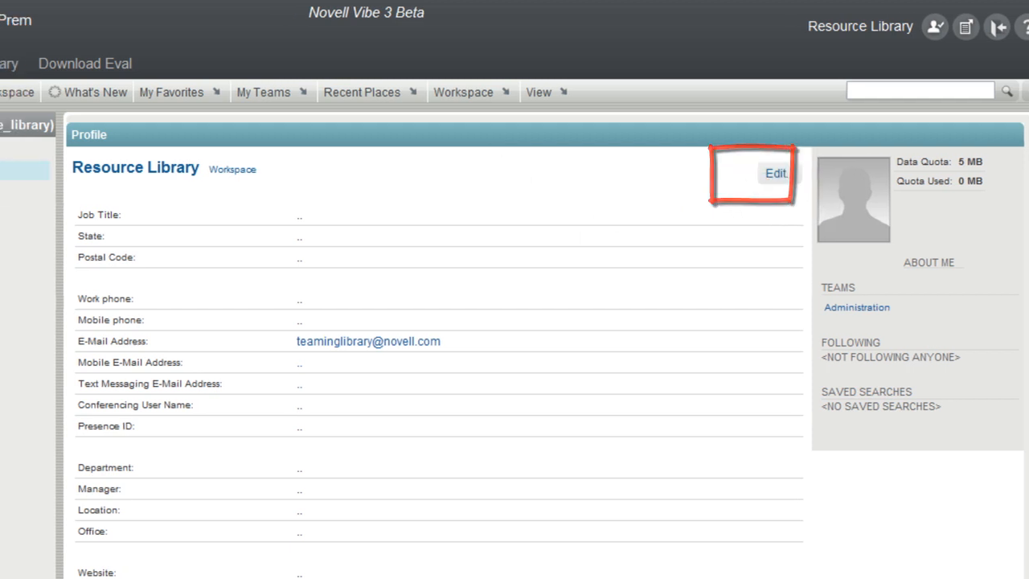
Hide and re-show the Resource Library folder tree beside the profile.
click(169, 92)
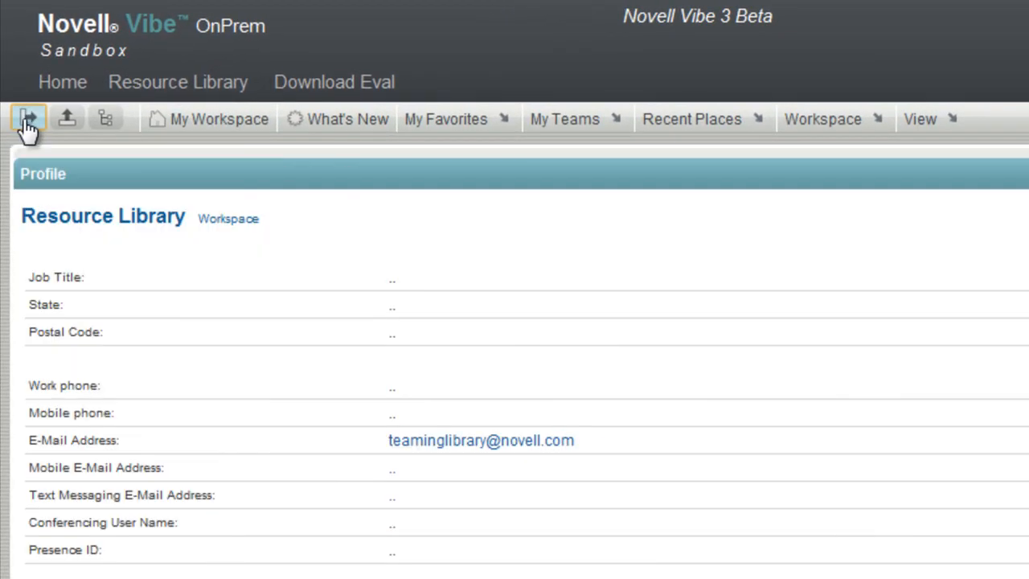
click(28, 119)
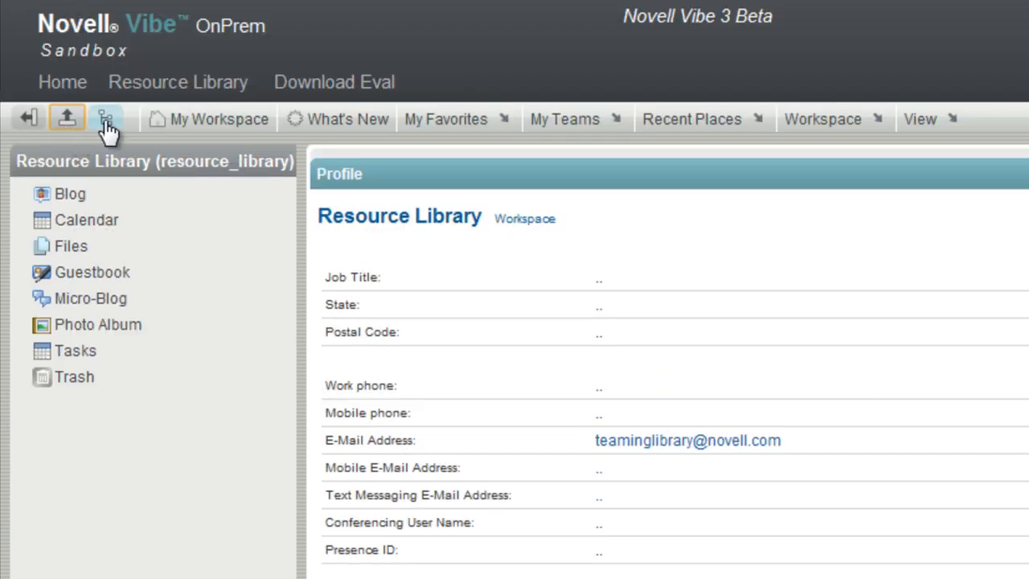
click(105, 118)
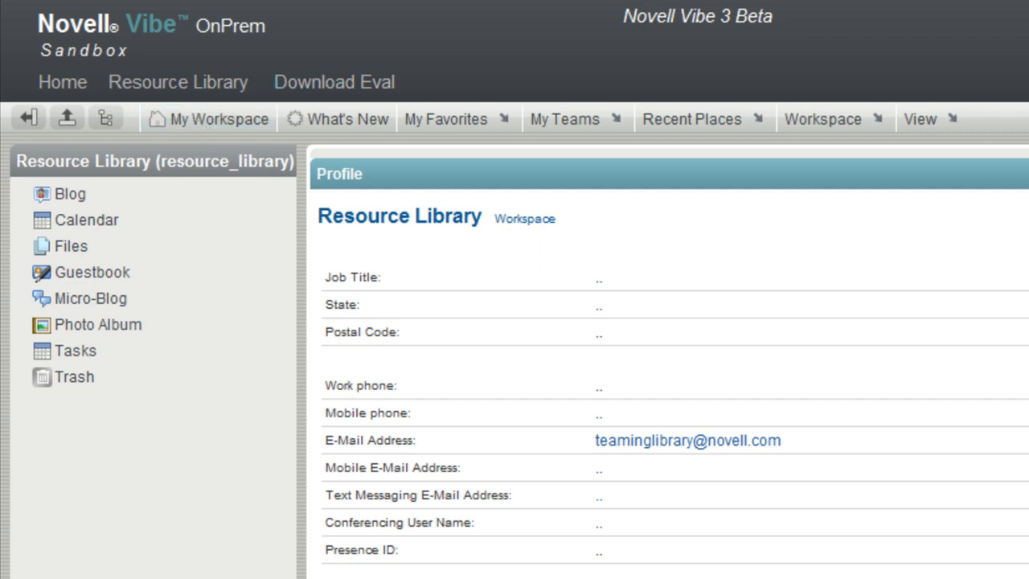
mouse_move(337, 119)
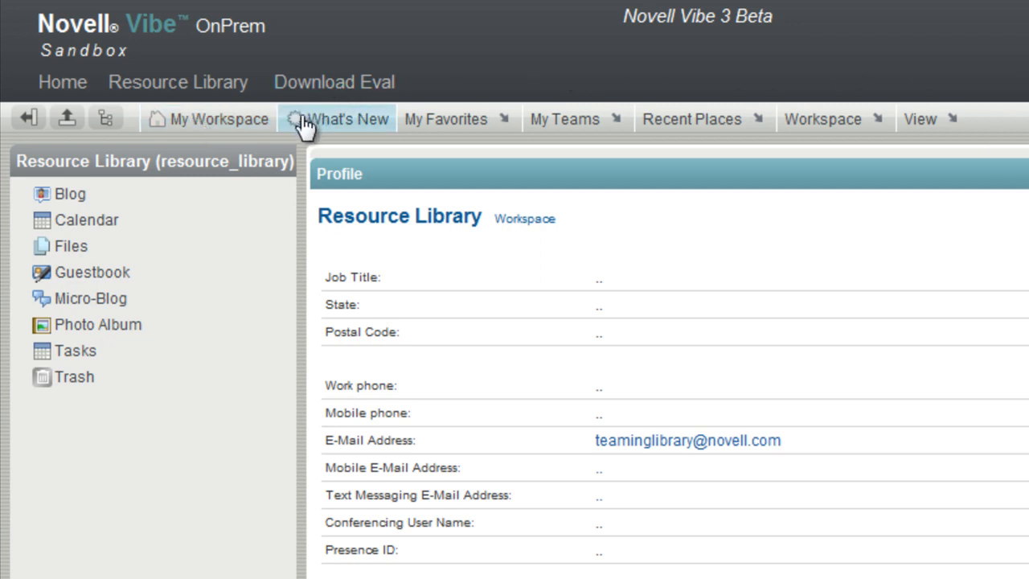
mouse_move(446, 119)
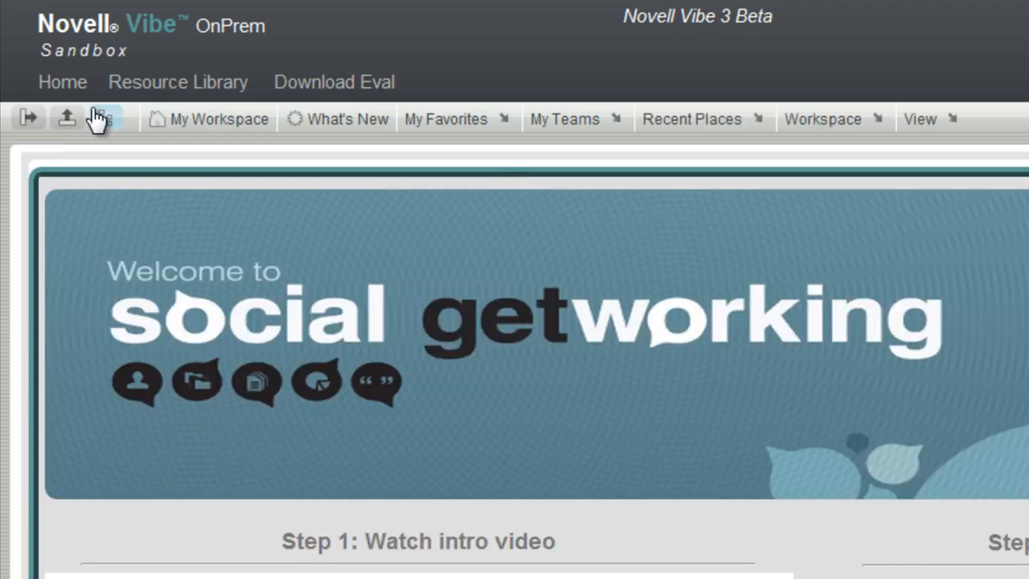
Return to the Resource Library workspace home via the header links and browse the toolbar menus.
click(445, 119)
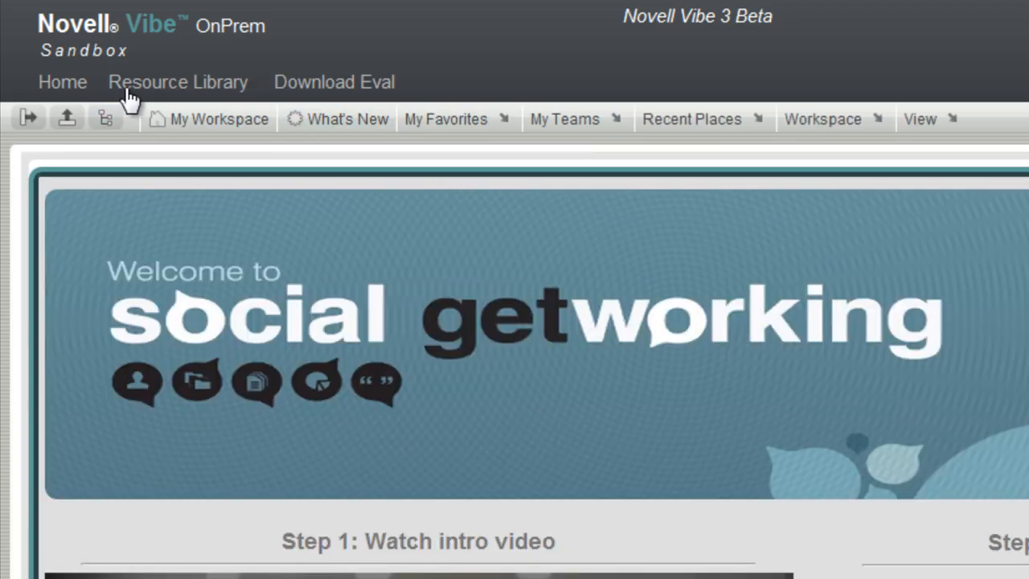
click(219, 119)
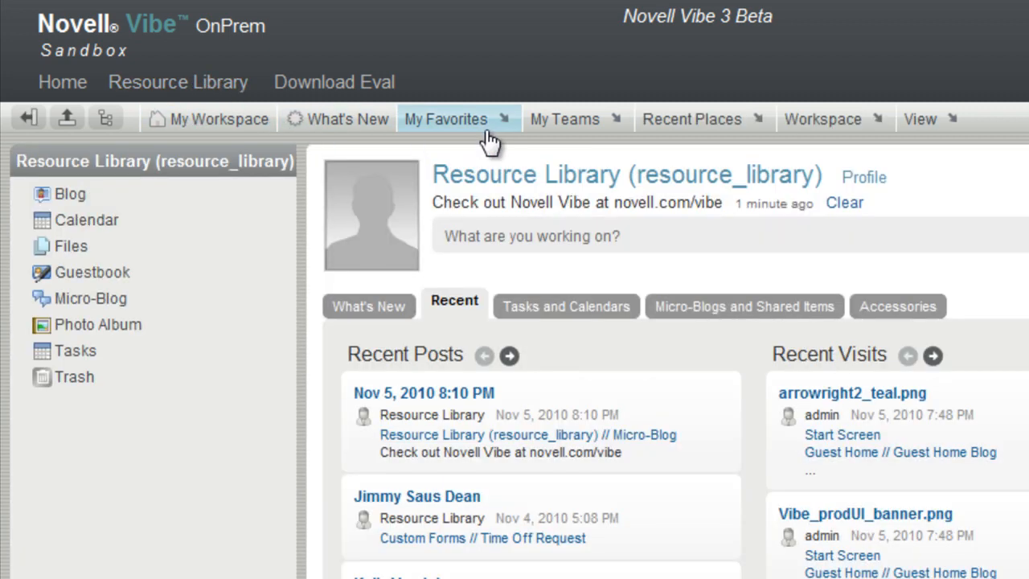
click(446, 119)
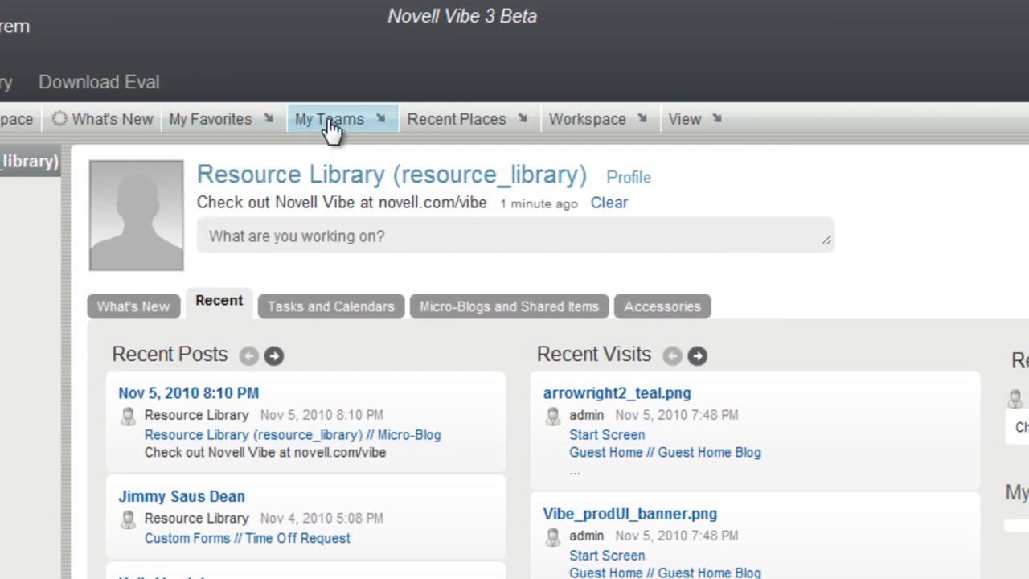
mouse_move(456, 119)
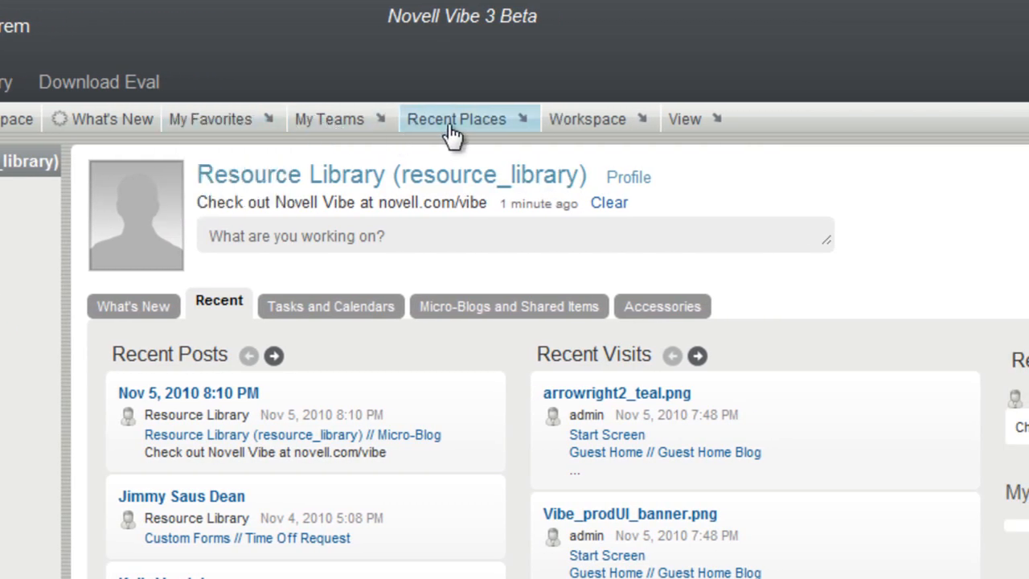
mouse_move(587, 119)
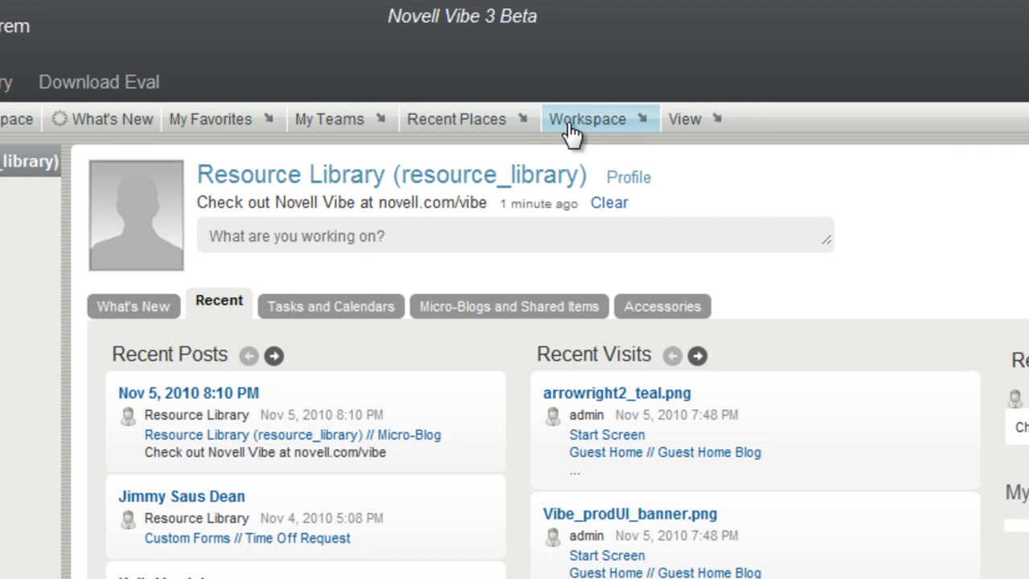
mouse_move(685, 119)
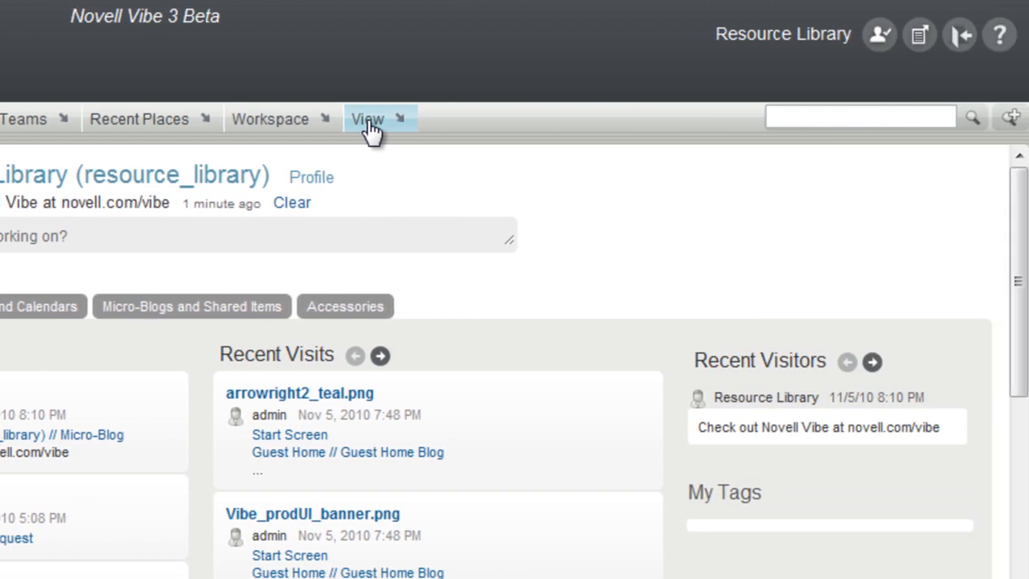
click(848, 116)
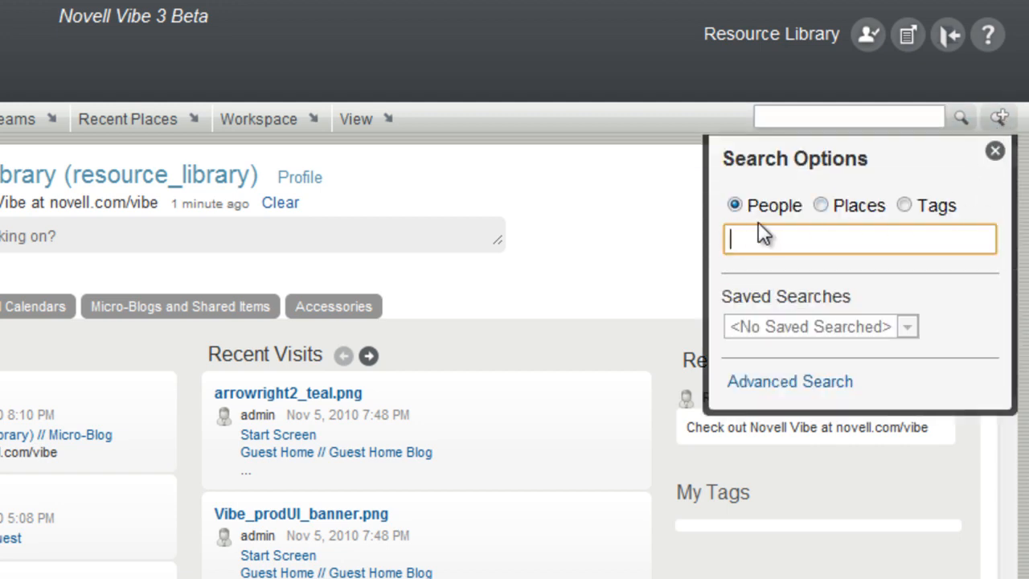
click(820, 205)
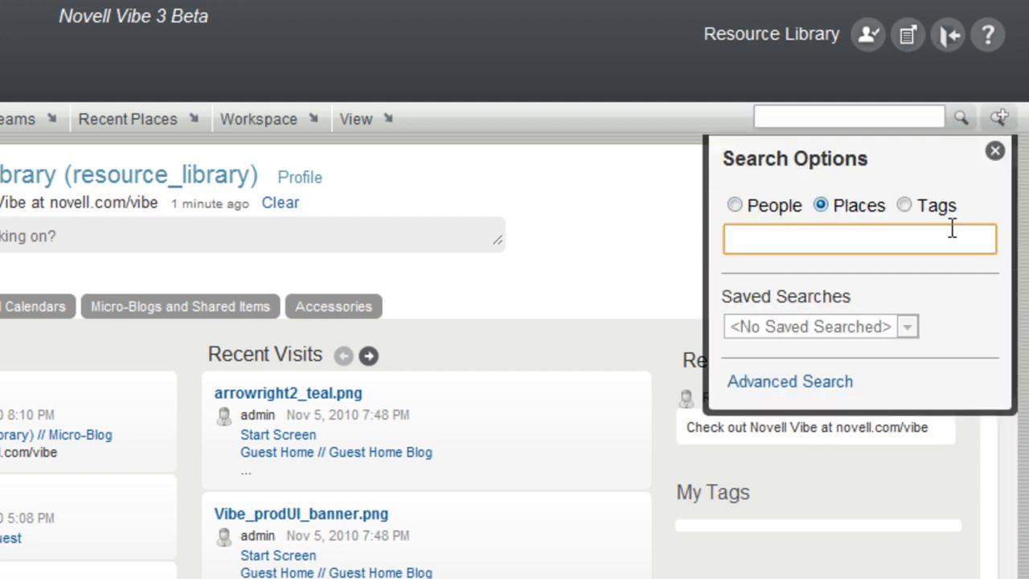
click(904, 205)
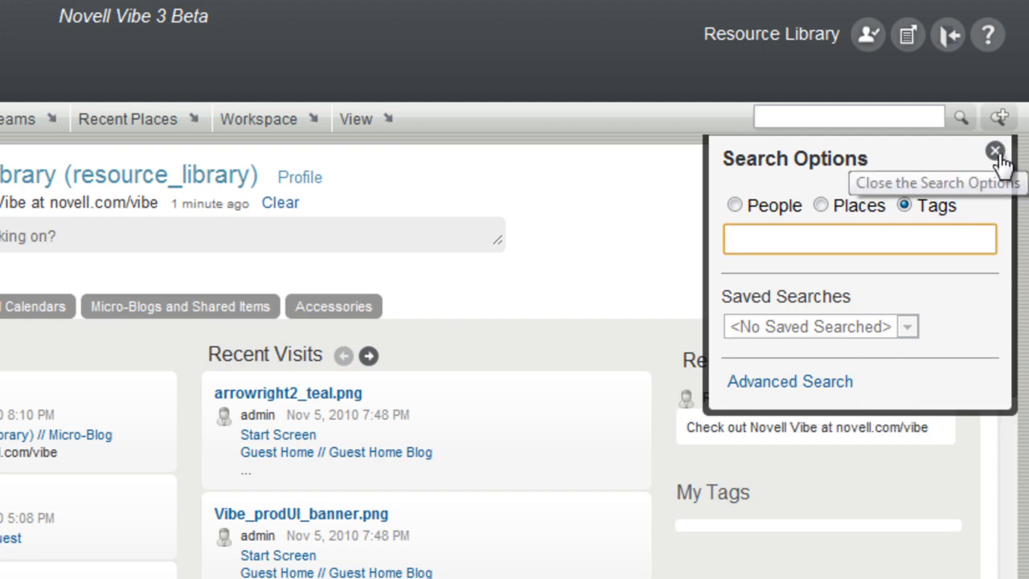
click(994, 151)
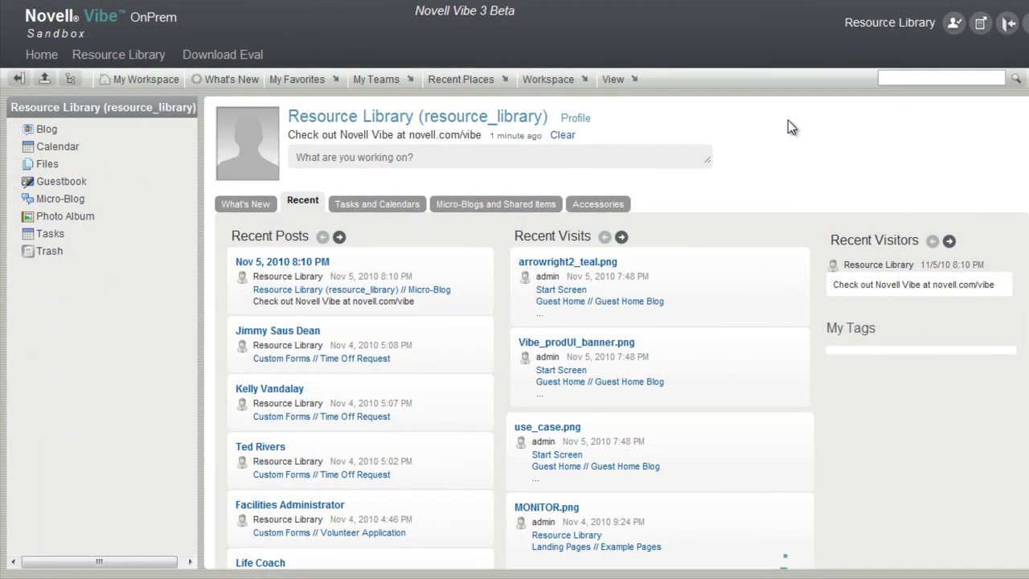
mouse_move(589, 111)
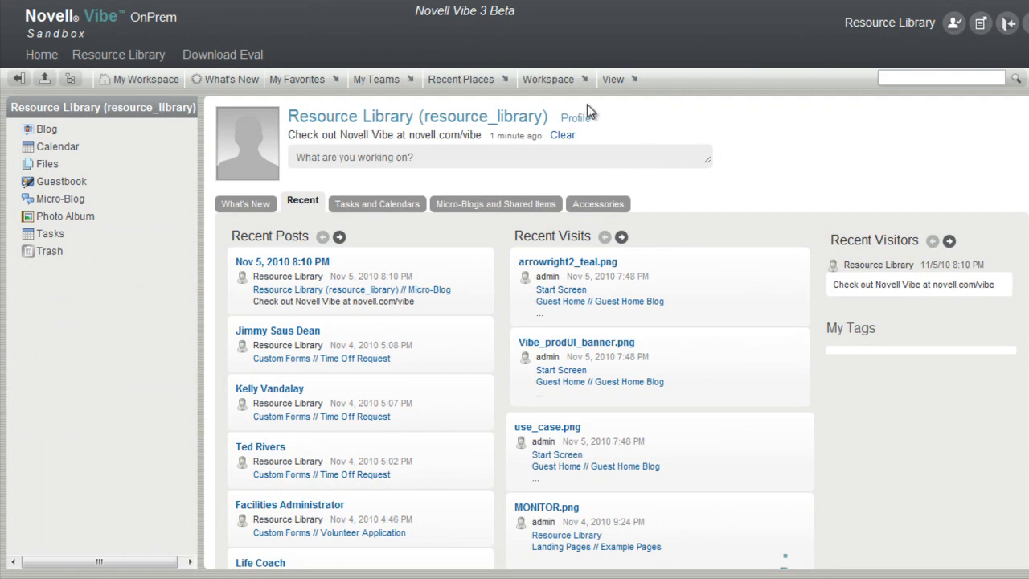
In the Files folder, review Who Has Access from the View menu and close the summary.
click(47, 164)
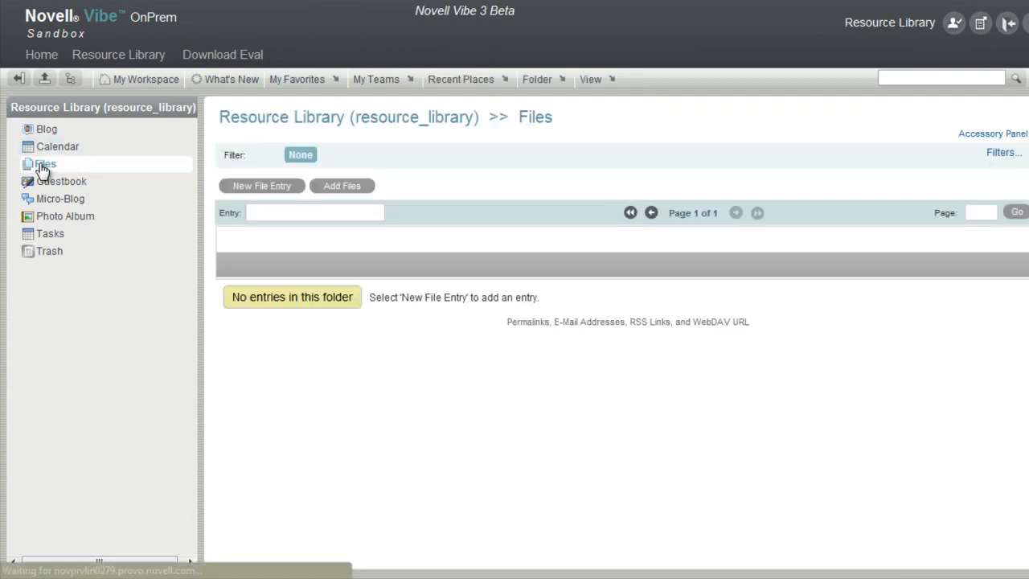
click(590, 79)
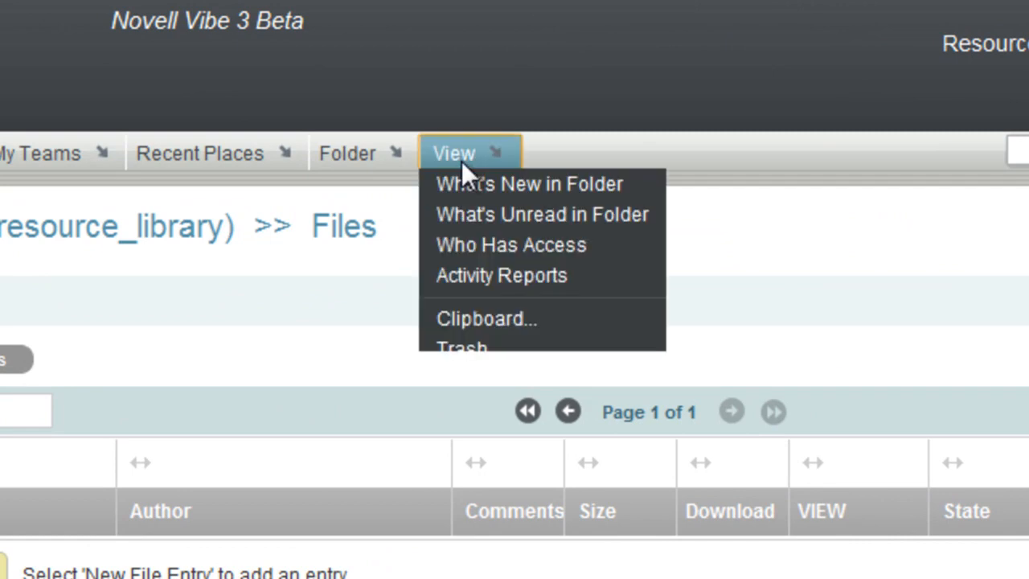
click(510, 244)
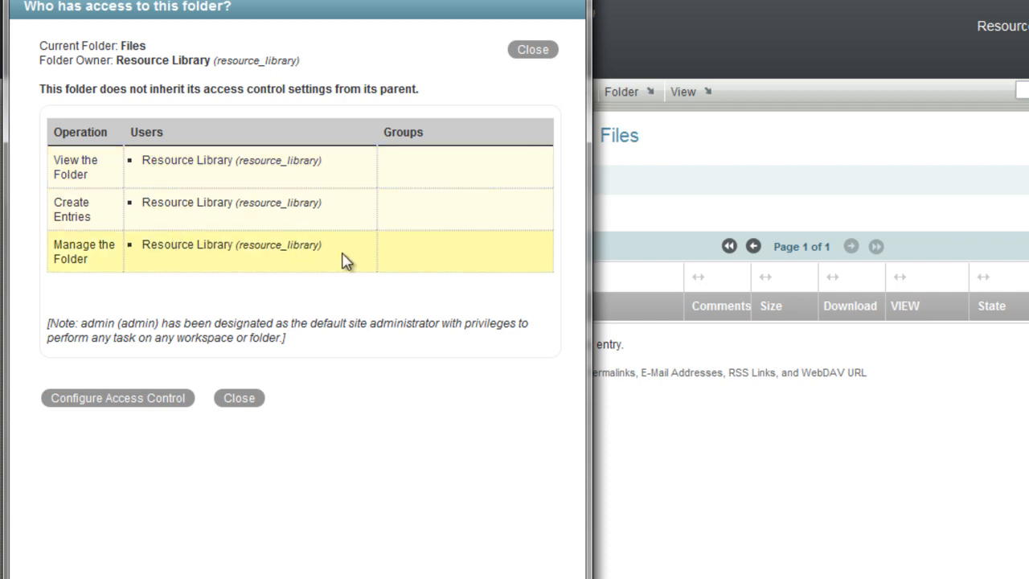
mouse_move(239, 398)
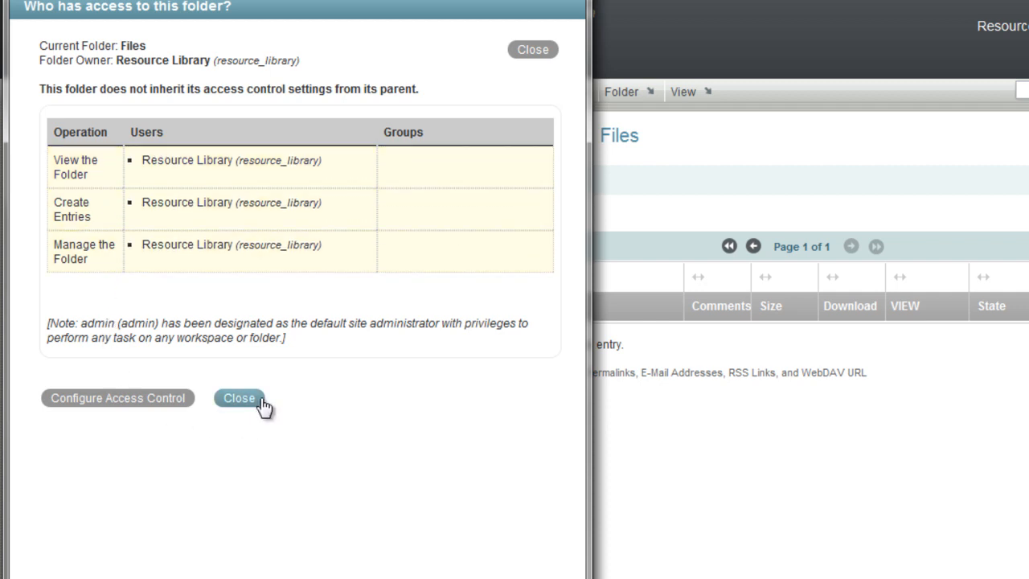
click(238, 398)
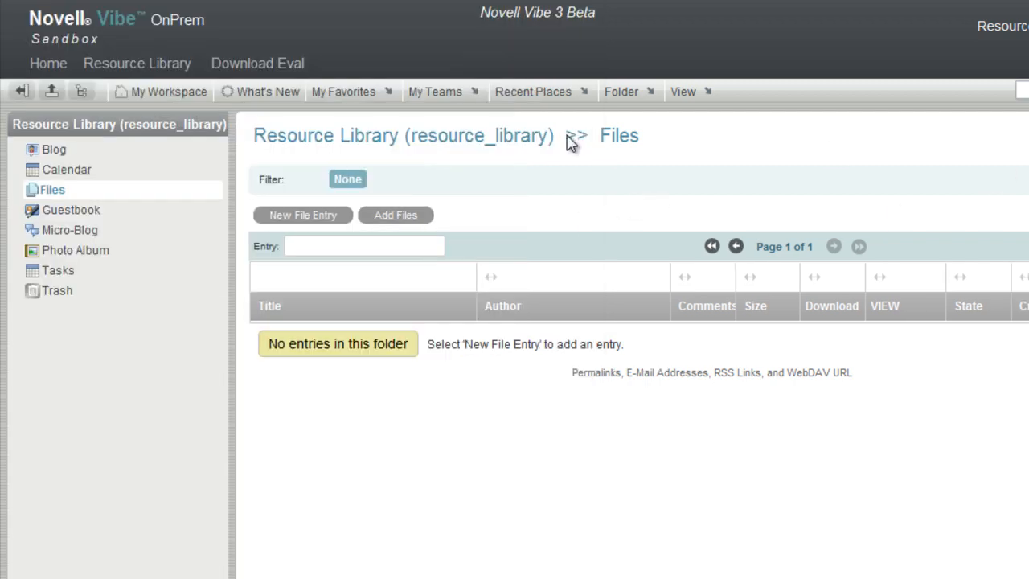